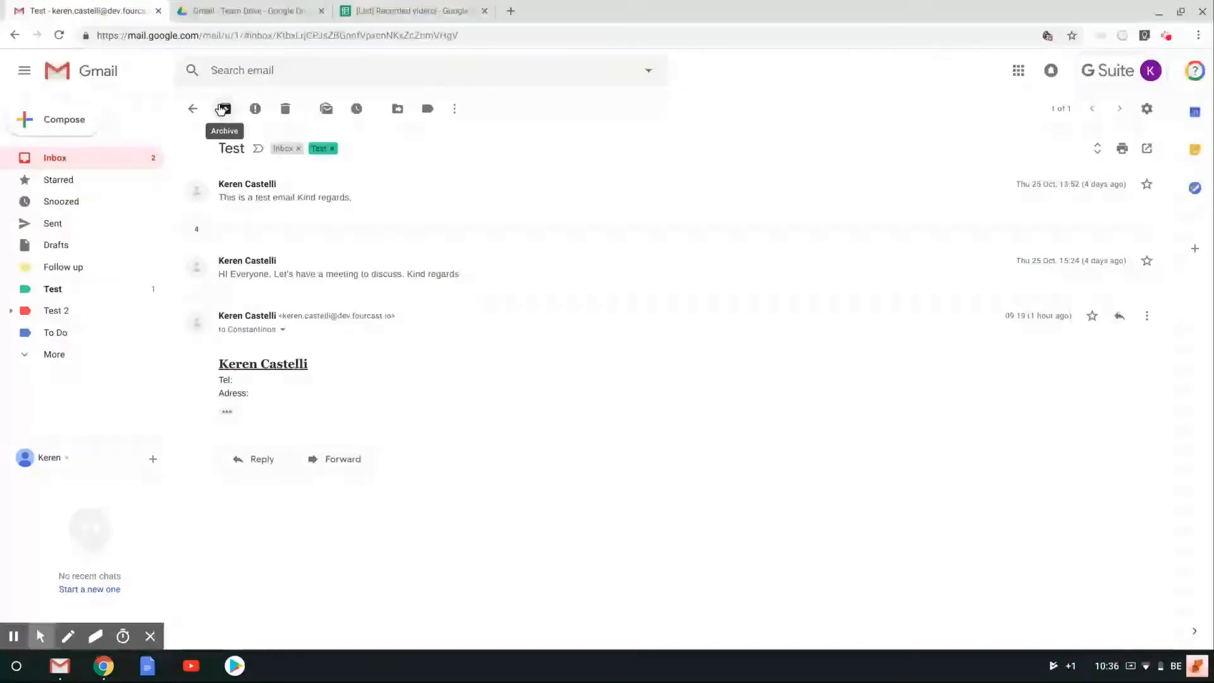
# Return to the inbox, then tick and untick the Test conversation's checkbox
pyautogui.click(223, 108)
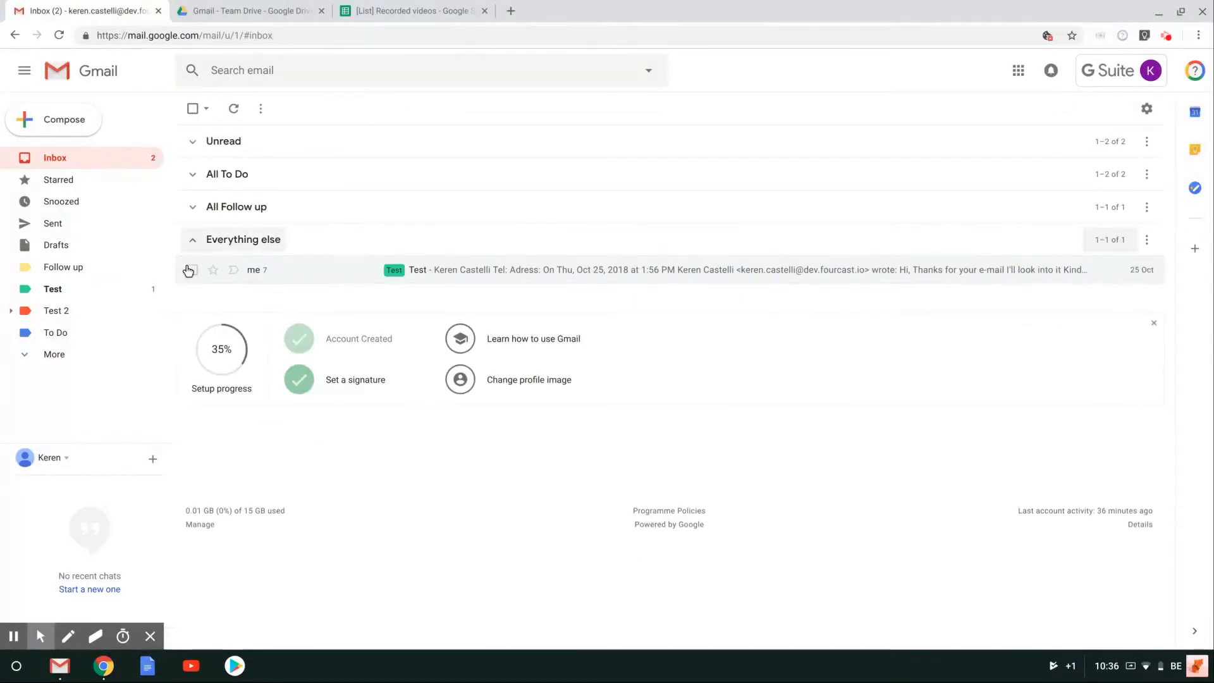
pyautogui.click(192, 270)
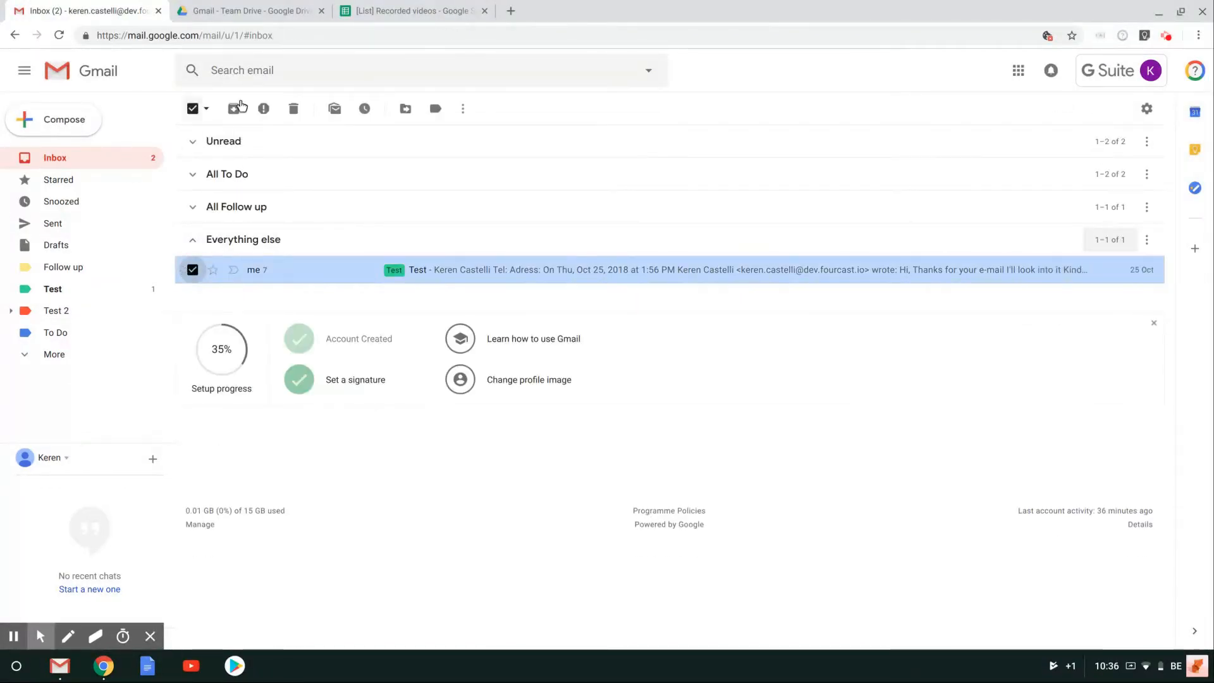
pyautogui.moveTo(232, 108)
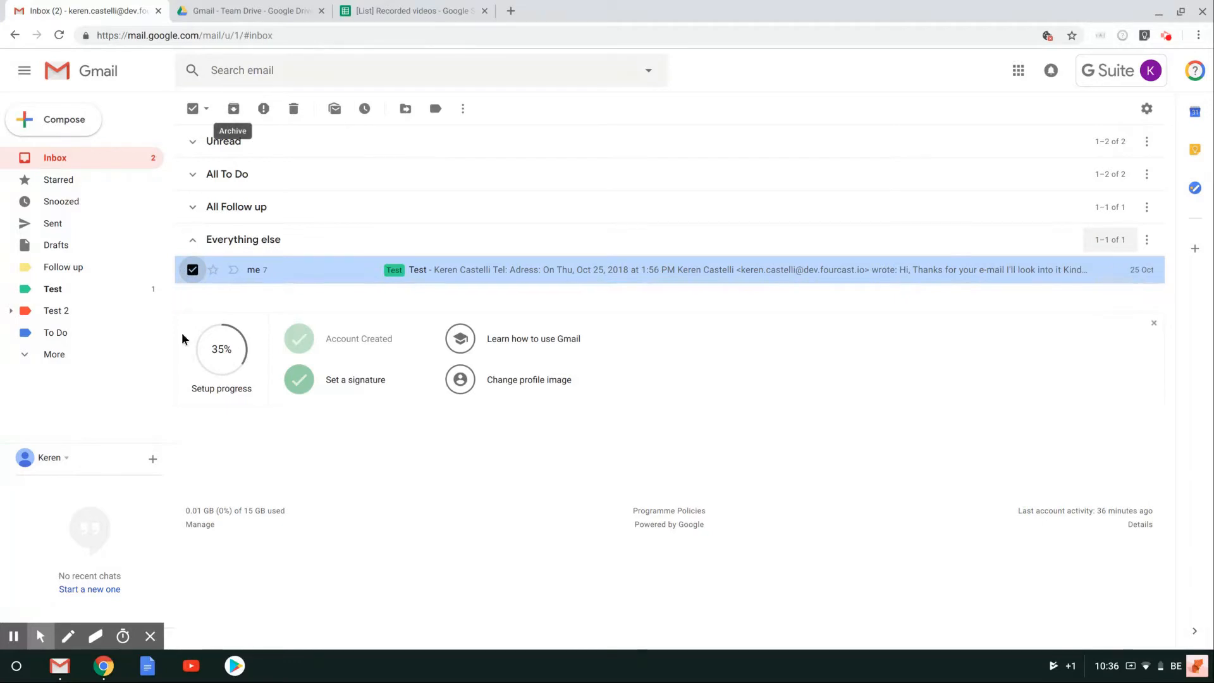
pyautogui.moveTo(184, 339)
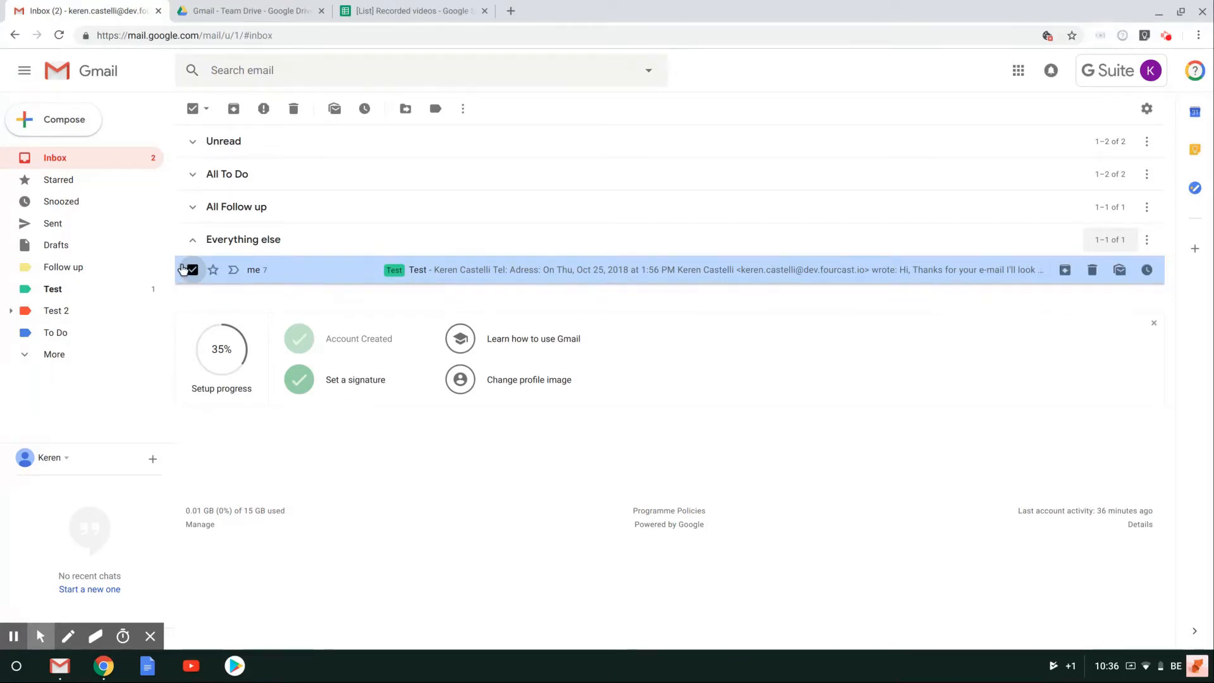
pyautogui.click(190, 270)
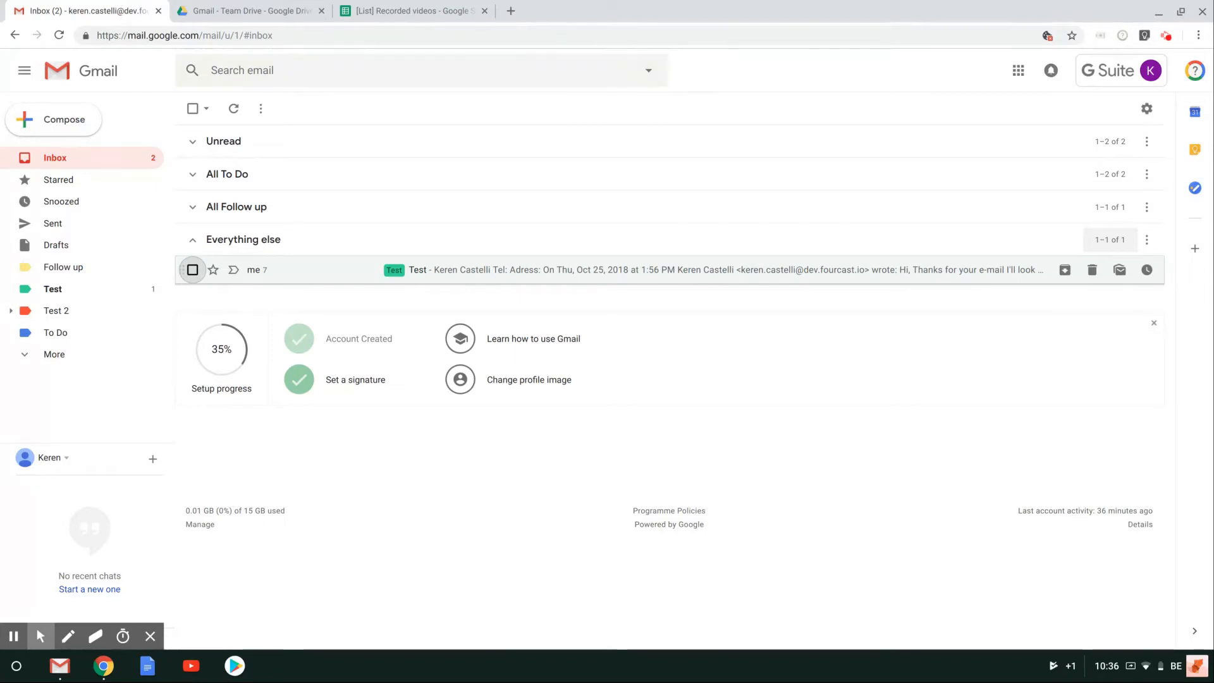
pyautogui.moveTo(1146, 108)
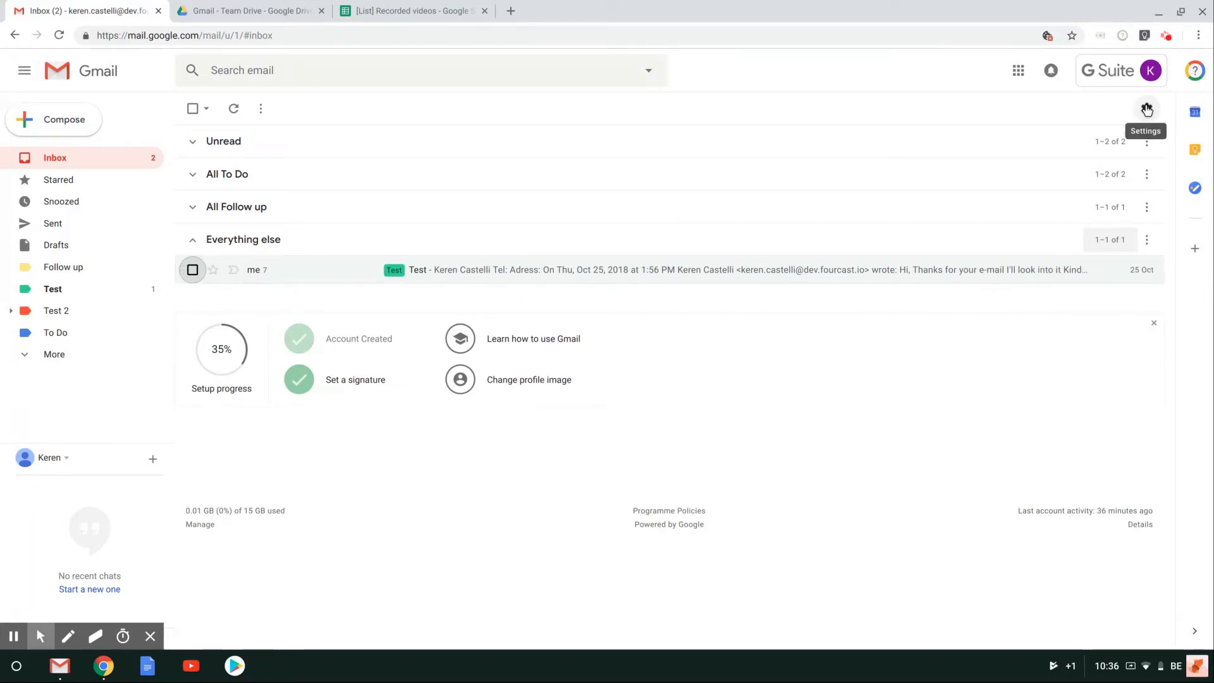
# In general settings, choose 'Show Send & Archive button in reply' and save changes
pyautogui.click(1146, 107)
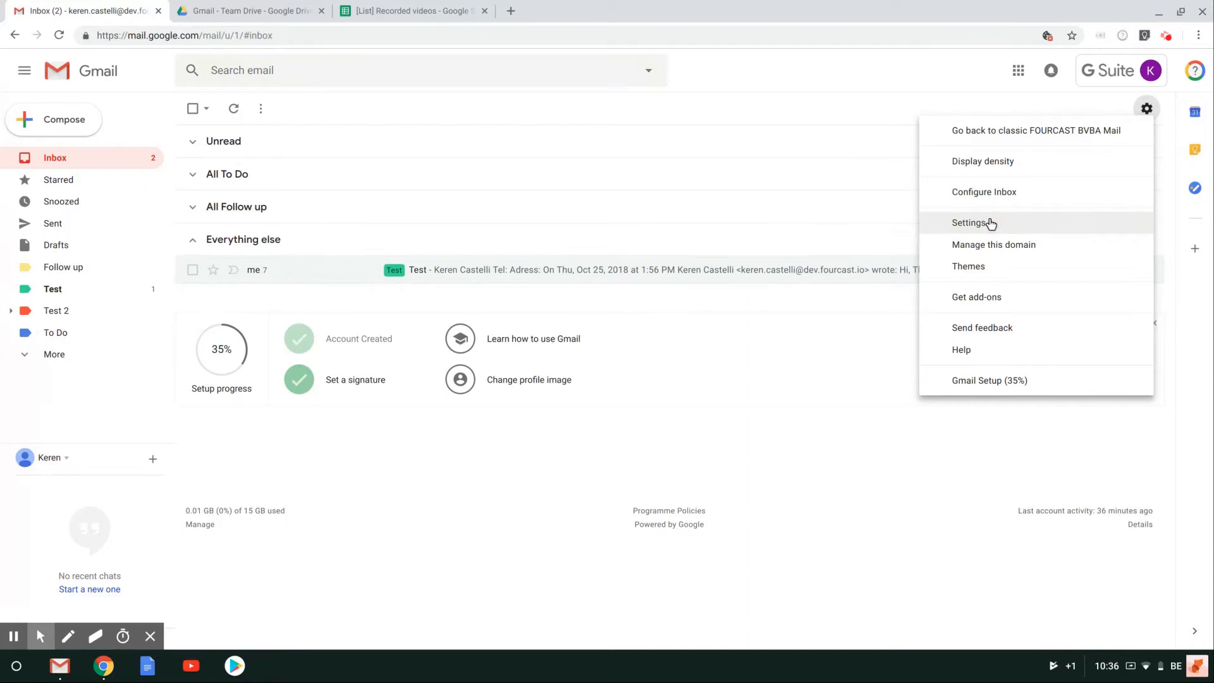
pyautogui.click(969, 223)
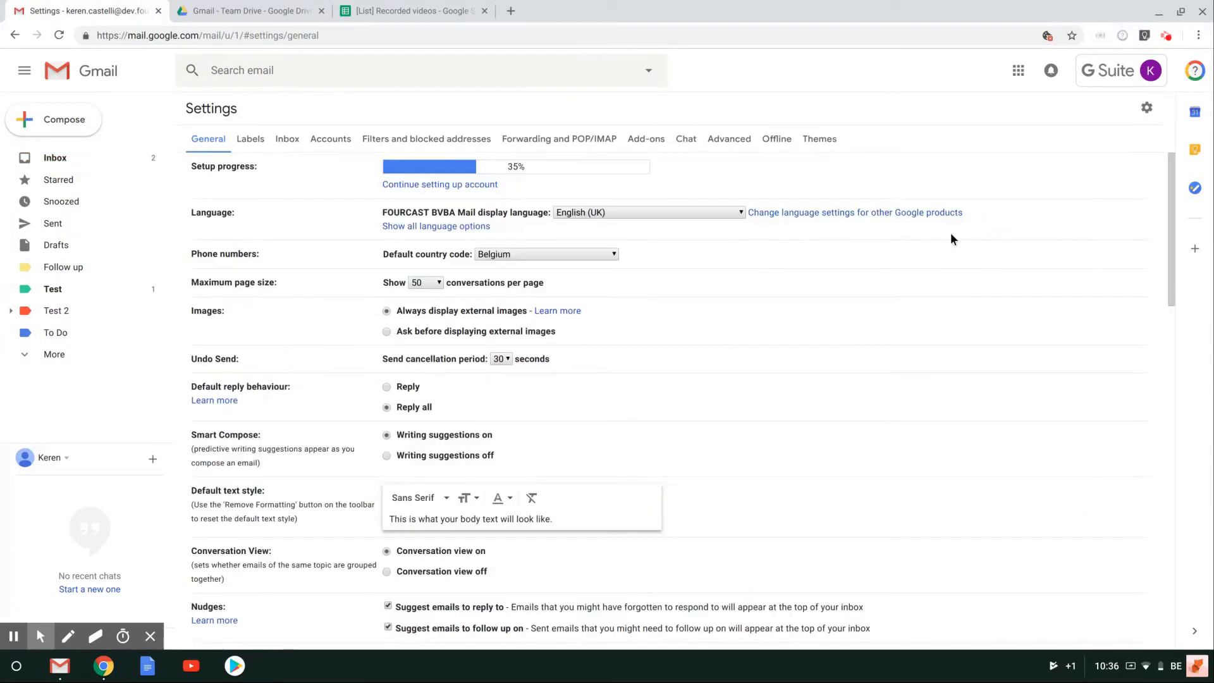
pyautogui.scroll(-3)
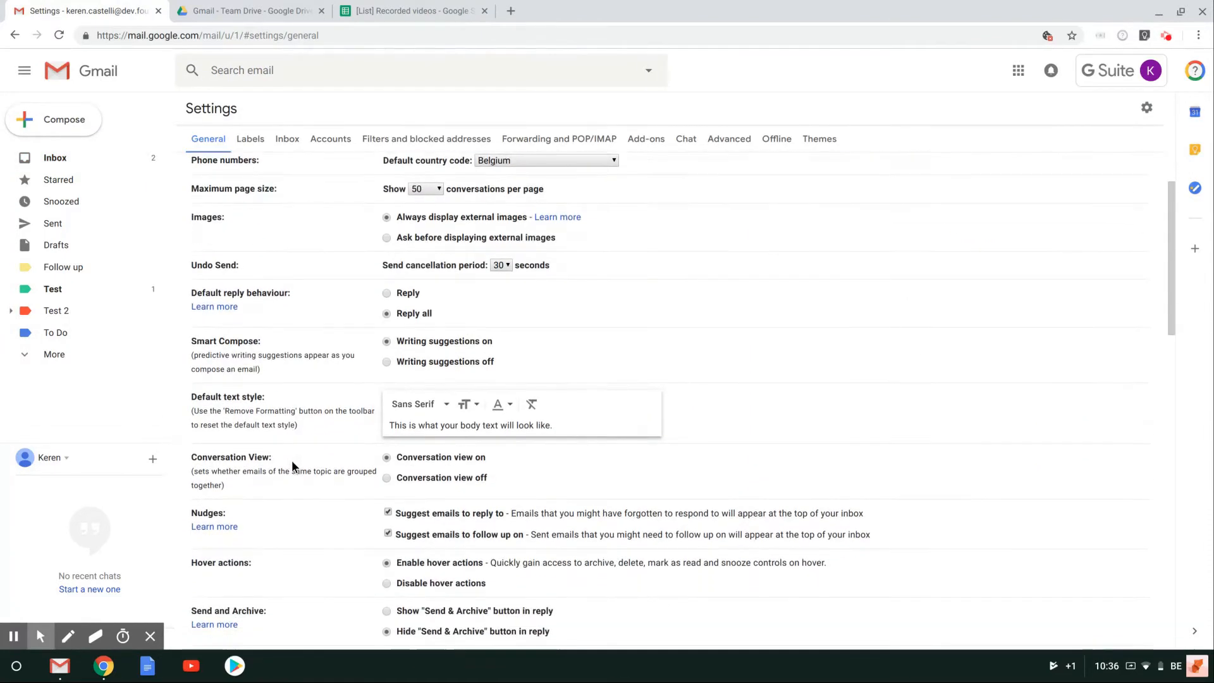
pyautogui.scroll(-3)
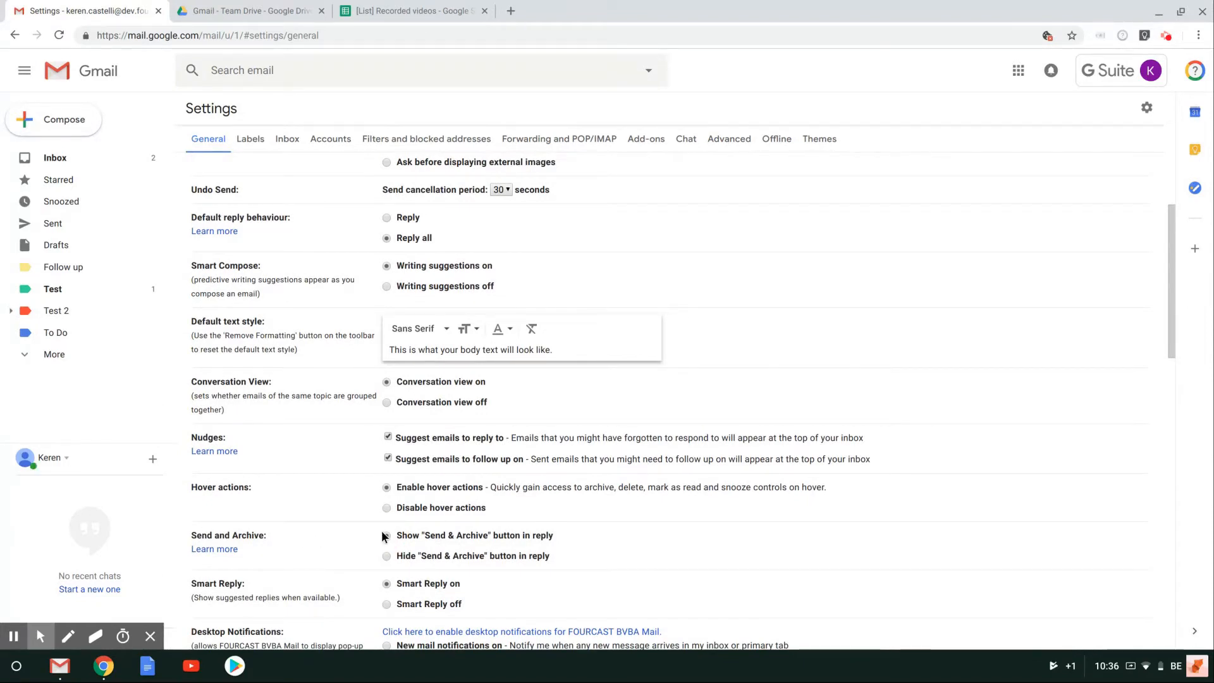
pyautogui.click(386, 535)
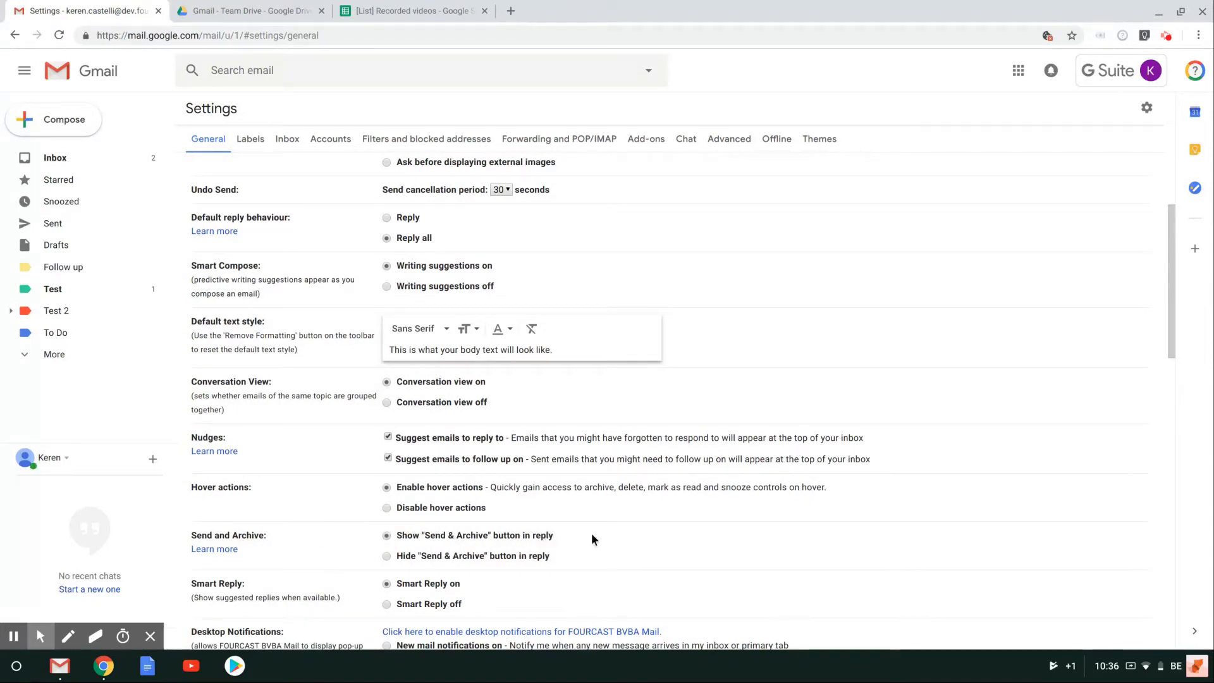
pyautogui.scroll(-3)
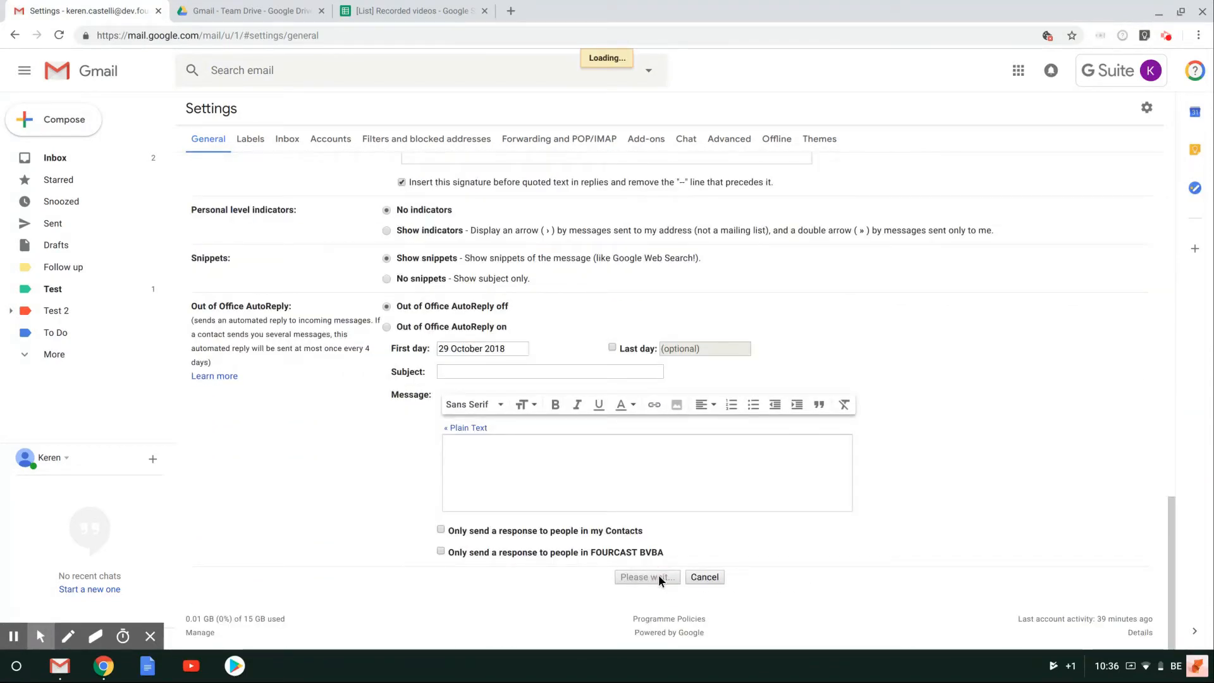
pyautogui.click(645, 576)
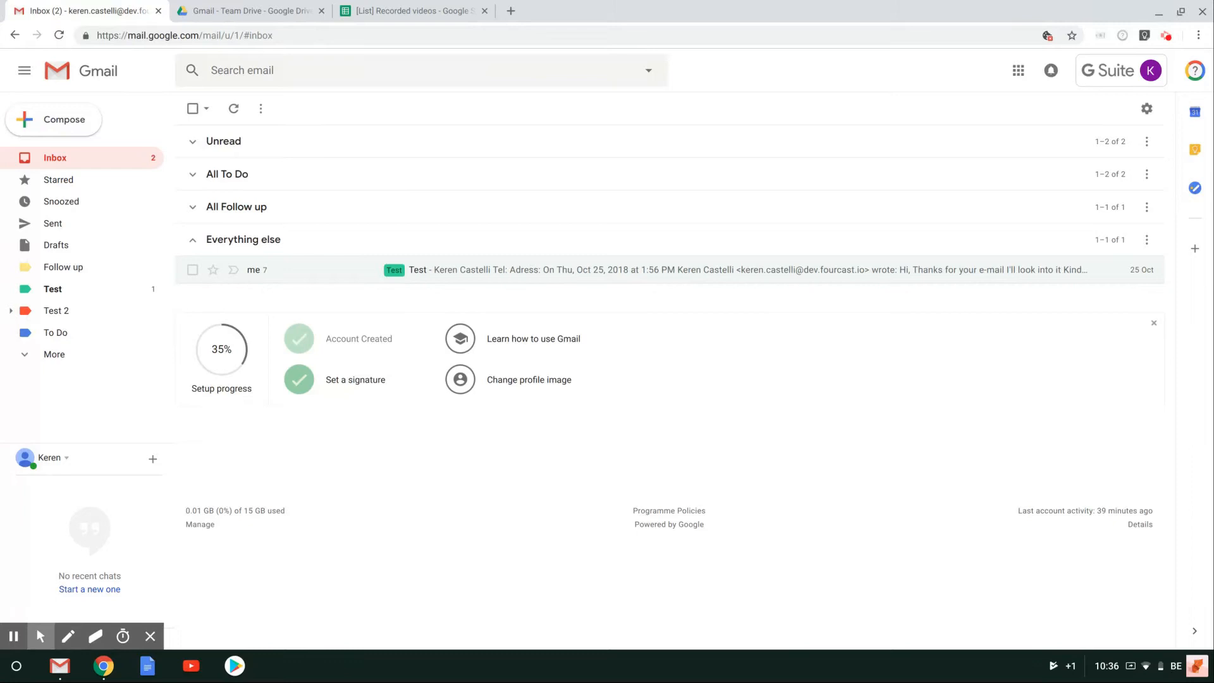
pyautogui.moveTo(285, 261)
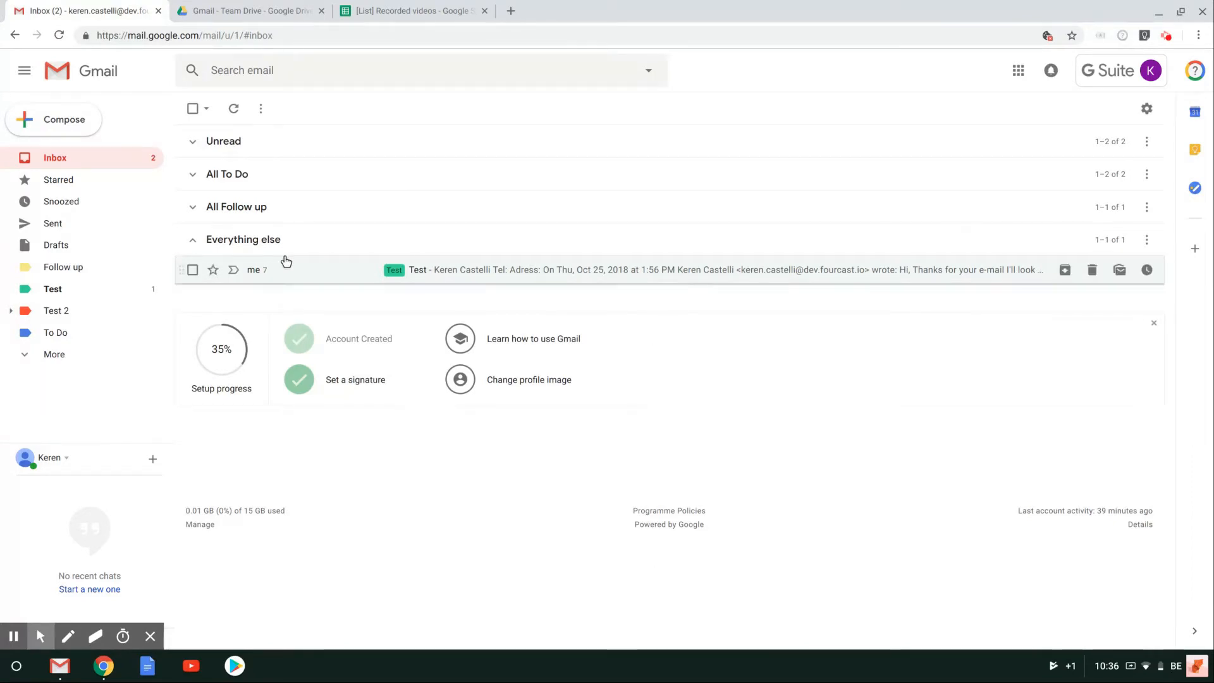
pyautogui.moveTo(302, 271)
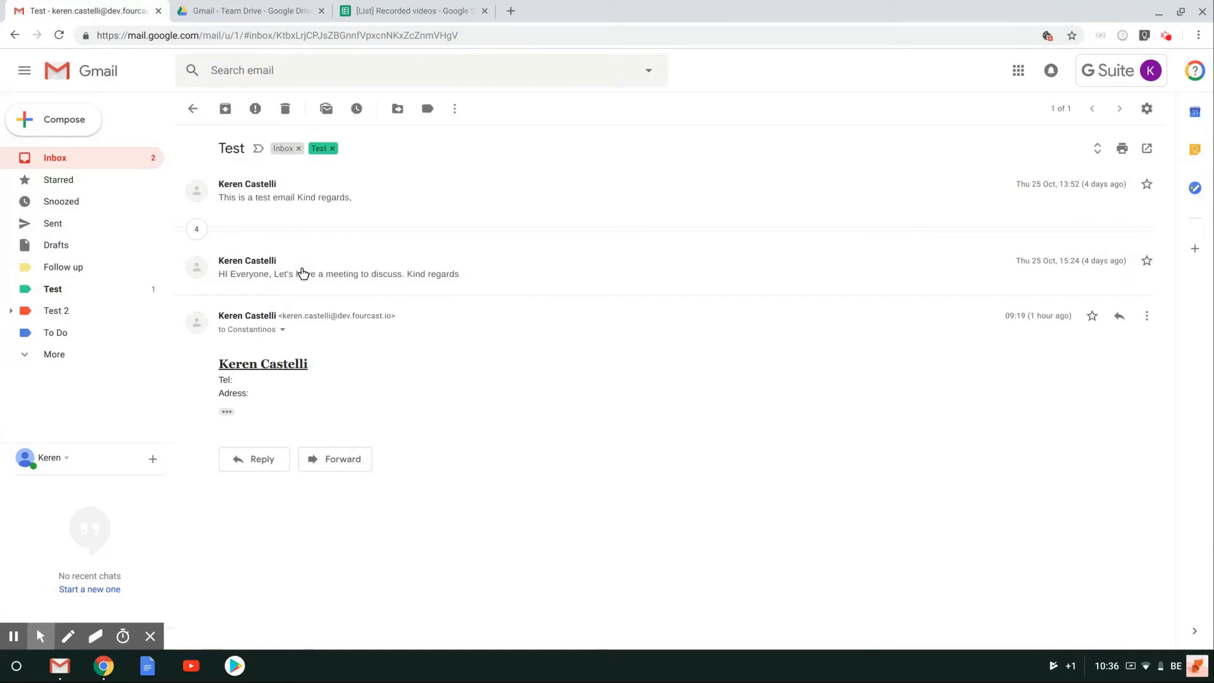
# Reply to Test with 'Hi', thanks for the response, and 'Kind regards, Keren'
pyautogui.click(254, 458)
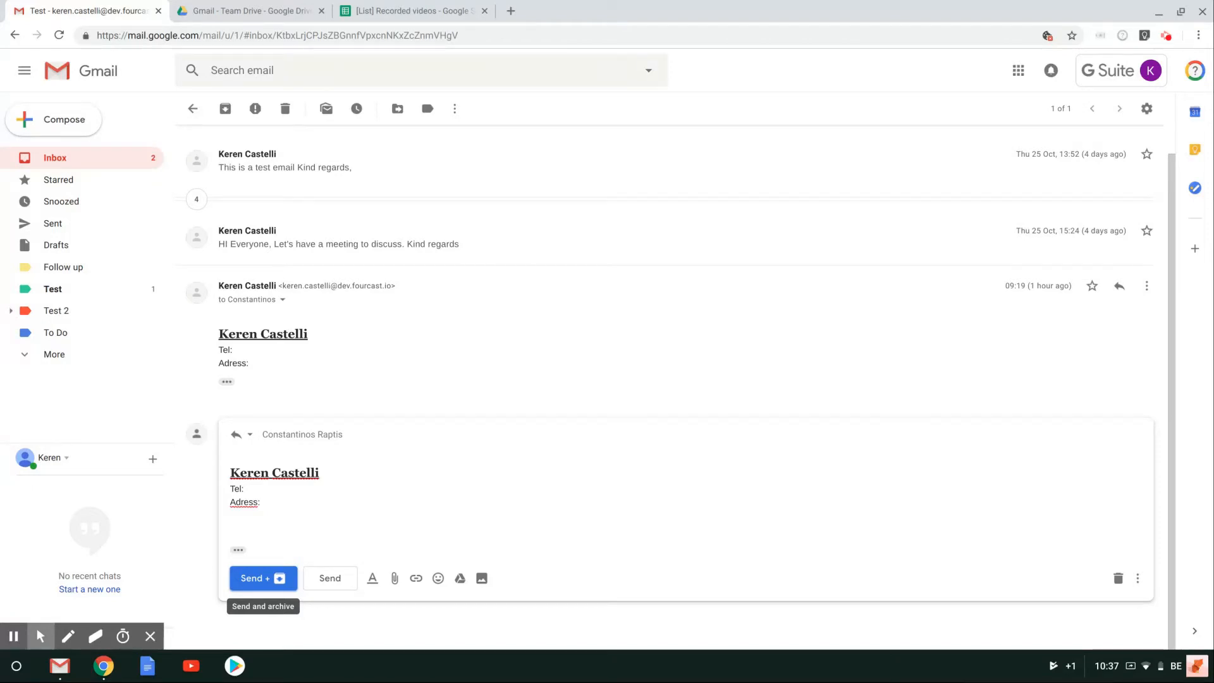
pyautogui.write('Hi')
pyautogui.write('Thanks for your resp')
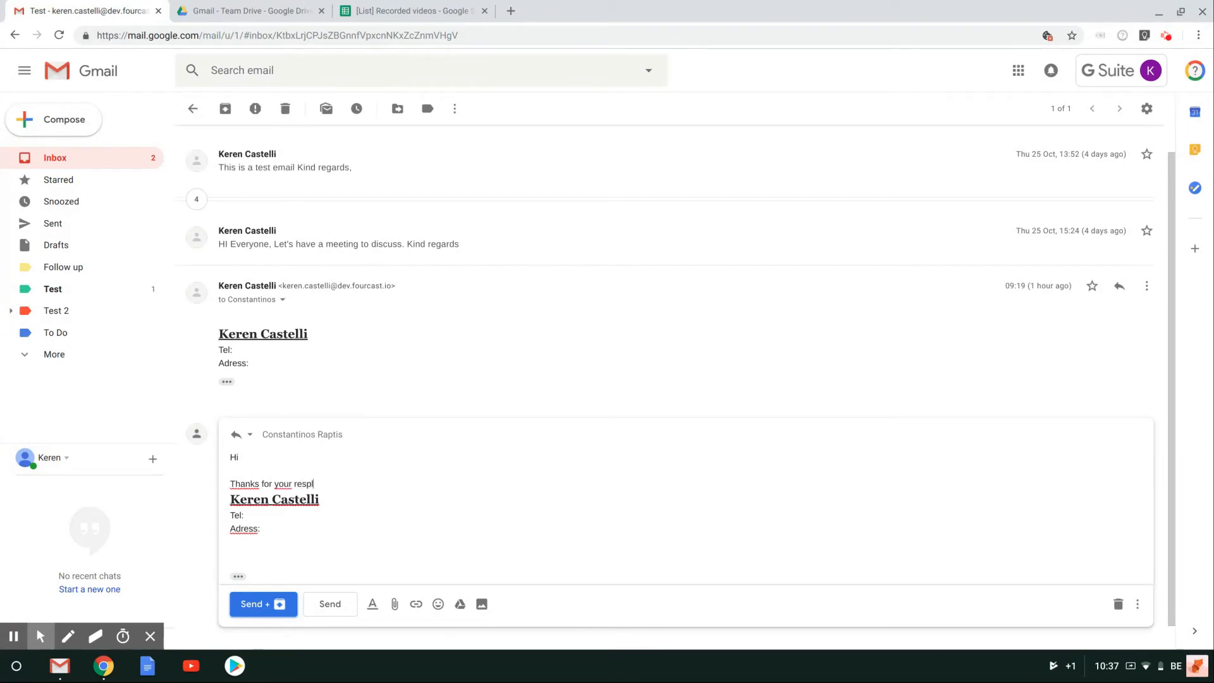
pyautogui.write('o')
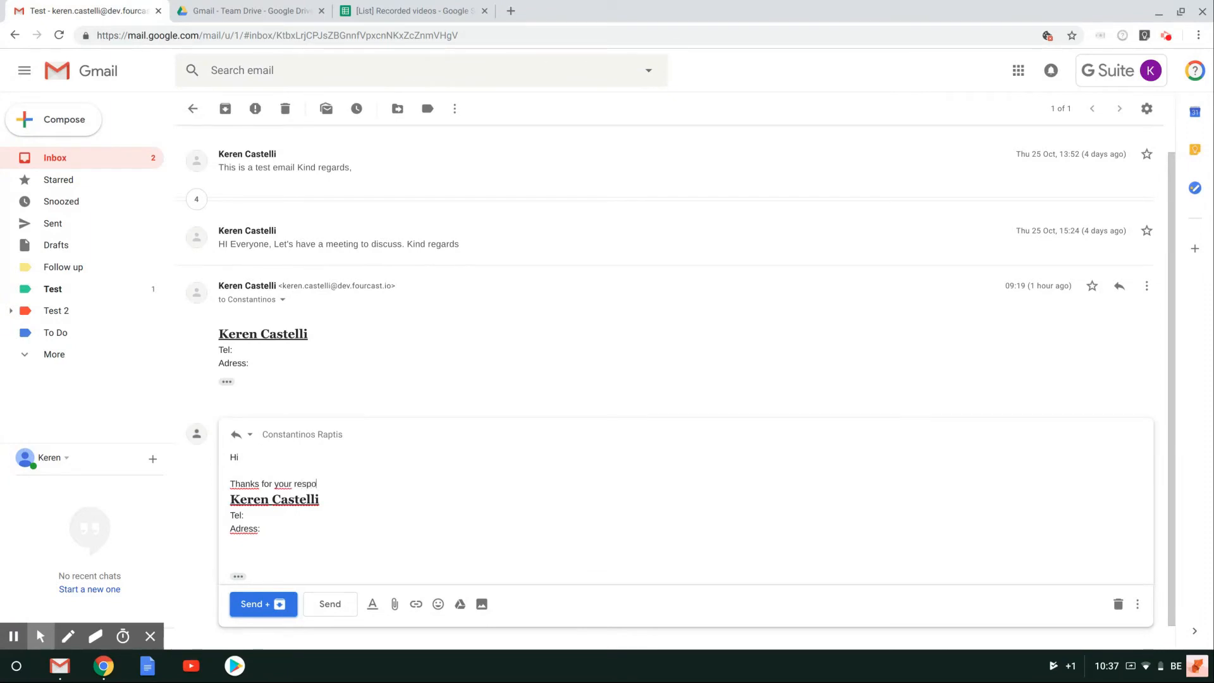
pyautogui.write('nse.')
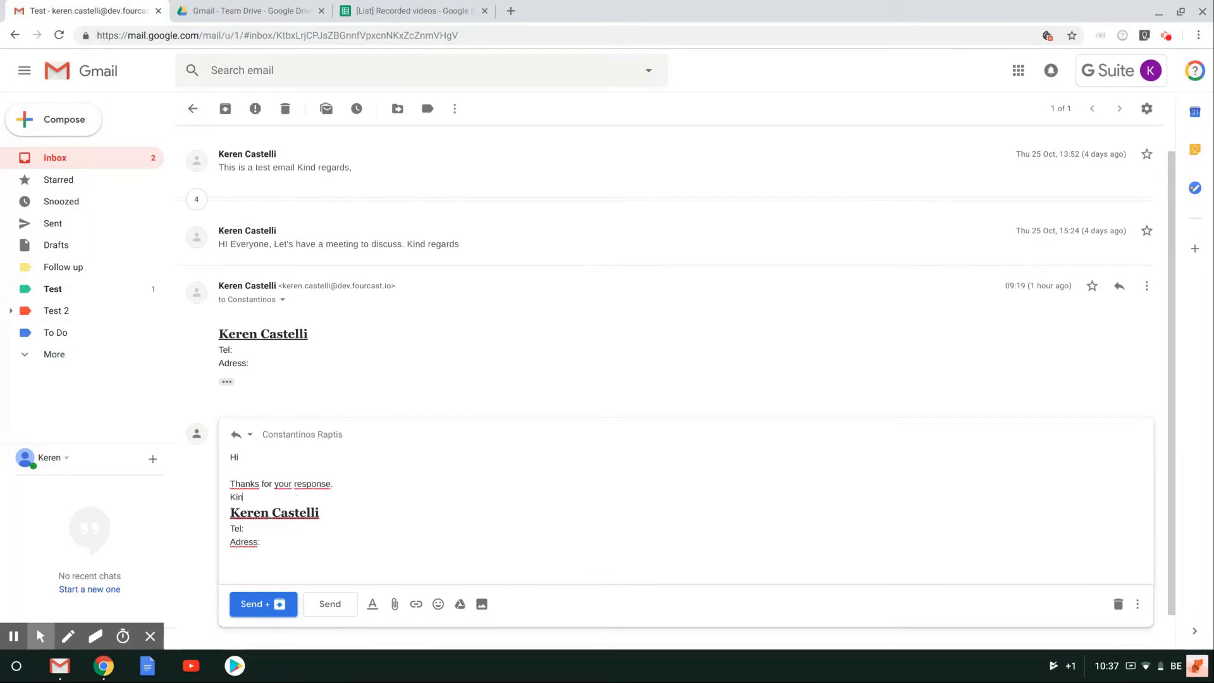
pyautogui.write('d regards,')
pyautogui.write('Keren')
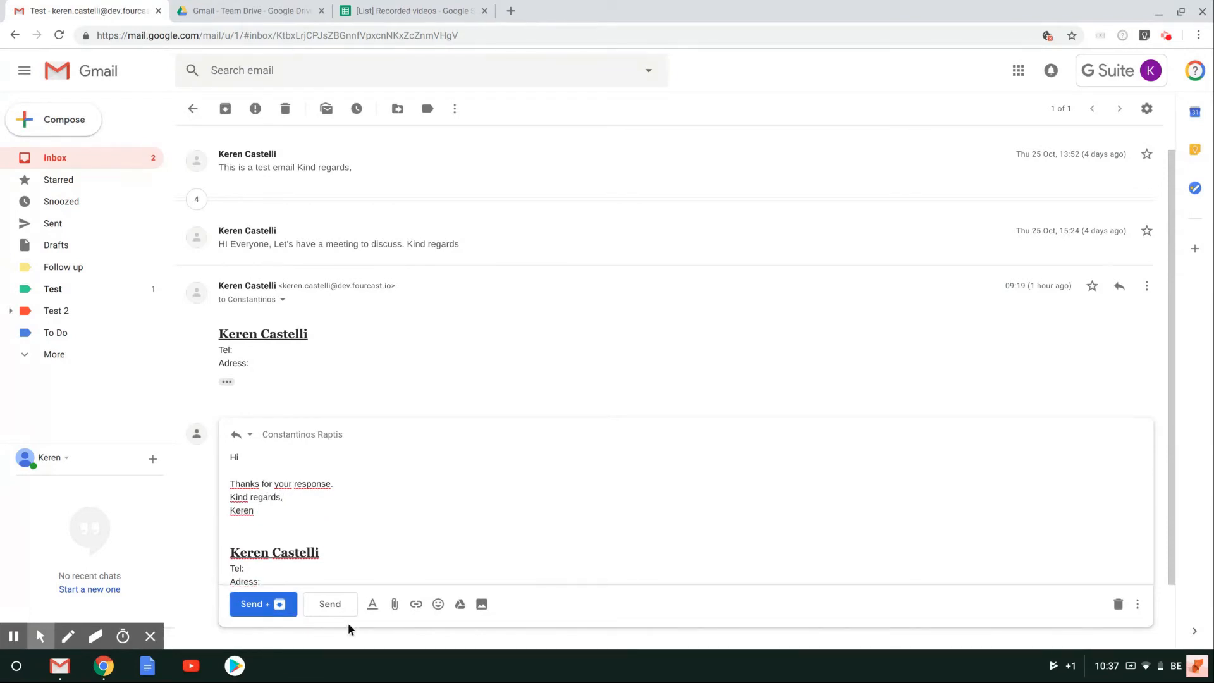
pyautogui.moveTo(330, 603)
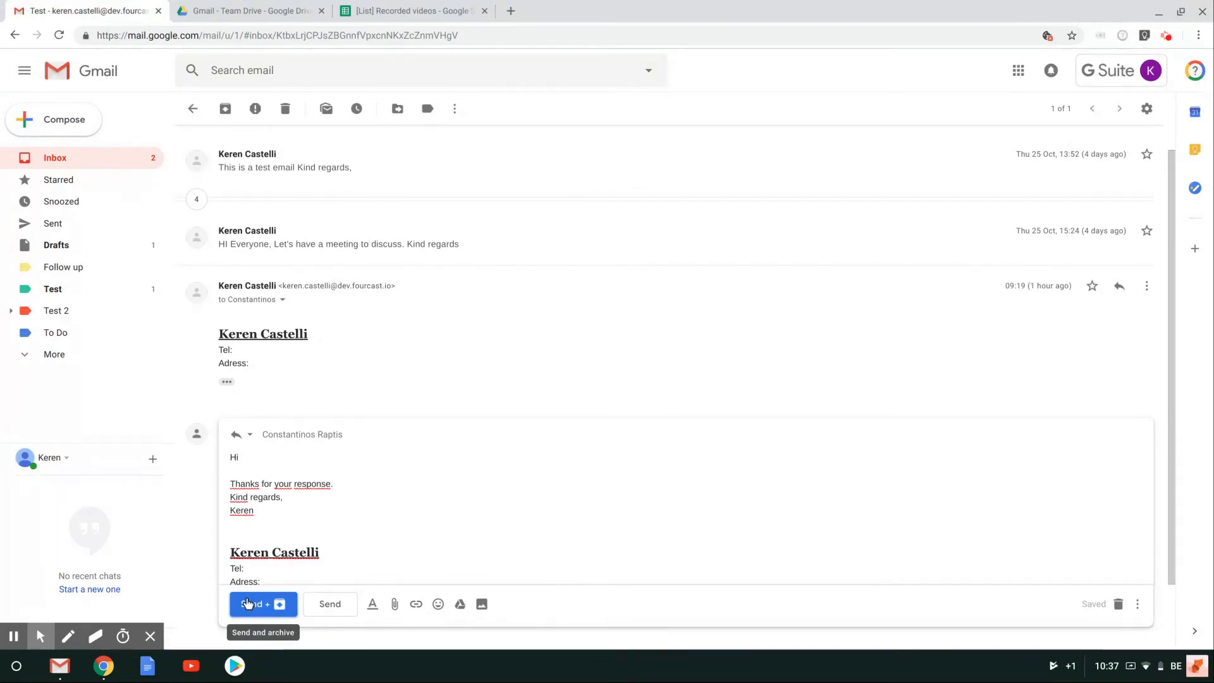
# Send the Test reply with Send + archive
pyautogui.click(262, 603)
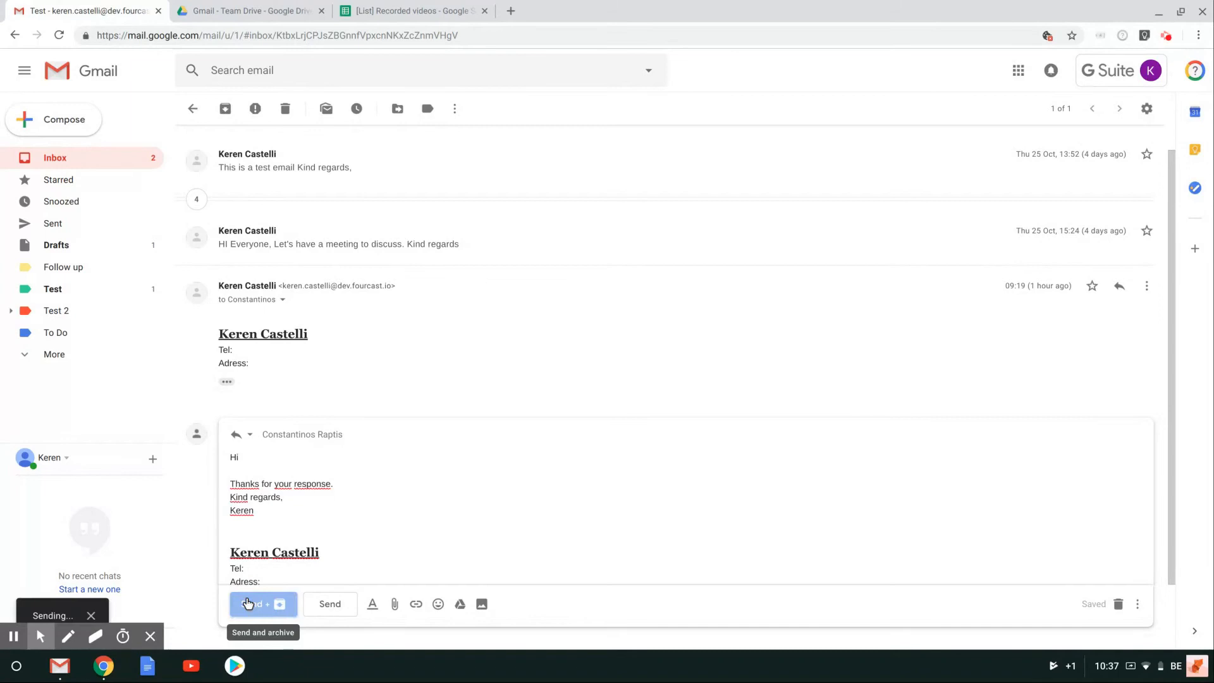
pyautogui.click(256, 604)
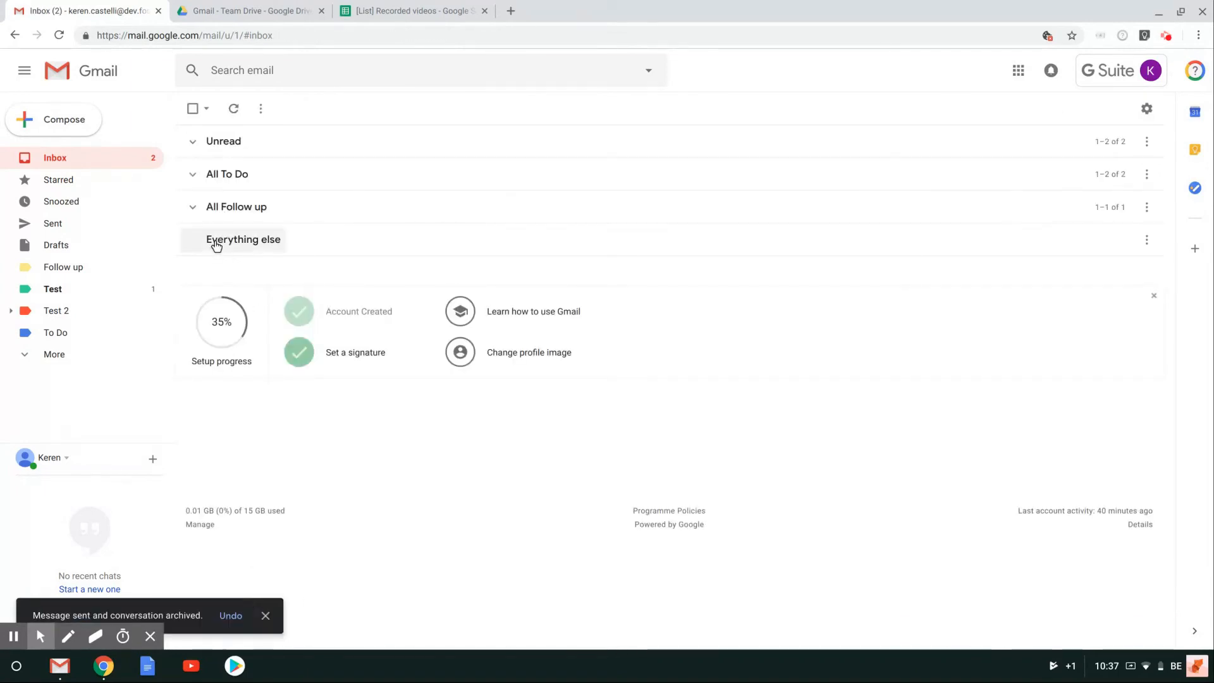
pyautogui.moveTo(233, 243)
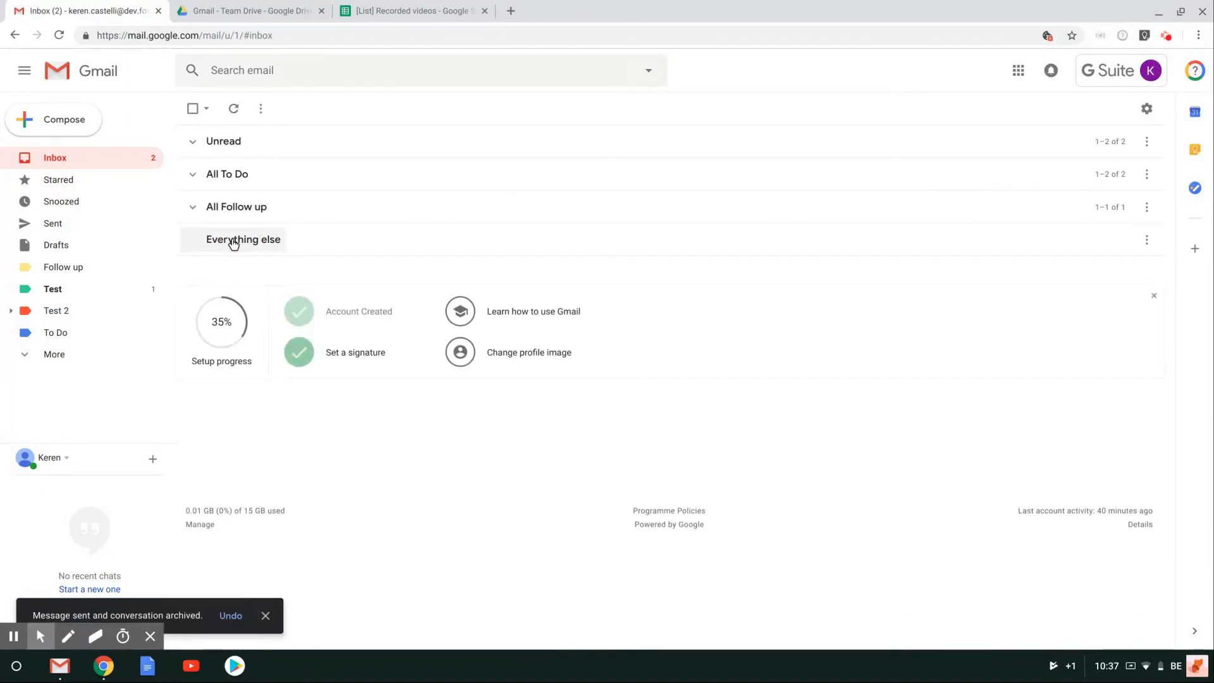
pyautogui.moveTo(286, 268)
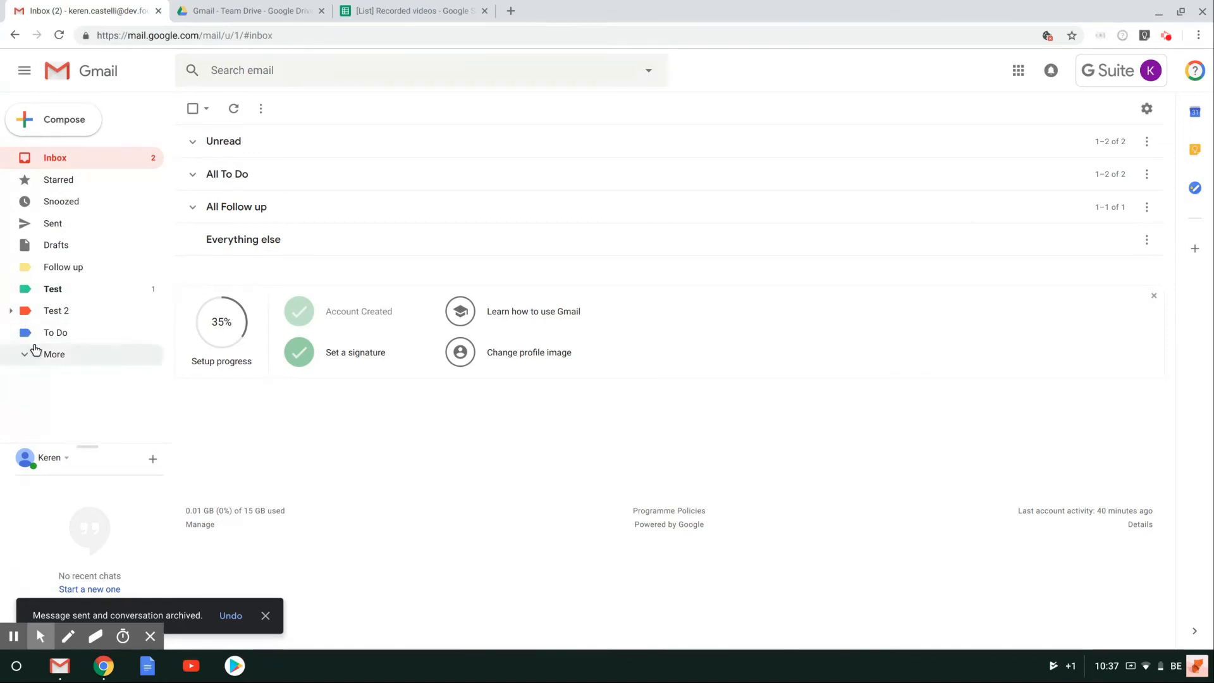
# Find the archived thread in All Mail under More, then go back to Inbox
pyautogui.click(53, 354)
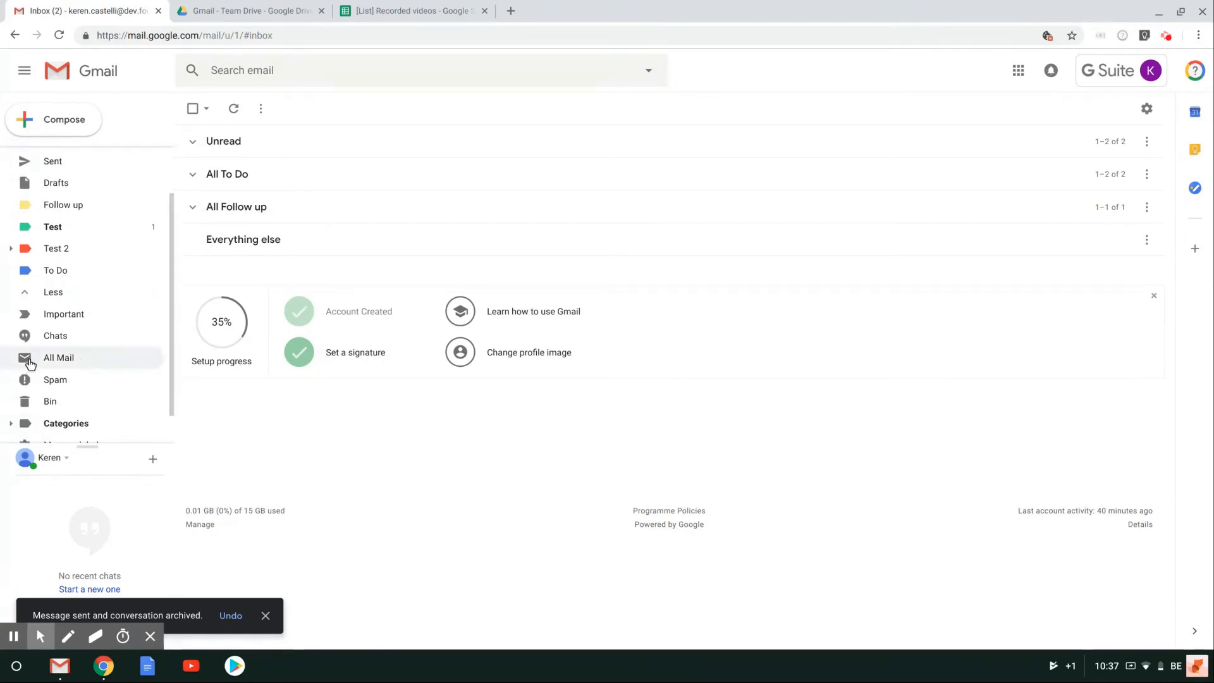
pyautogui.click(58, 356)
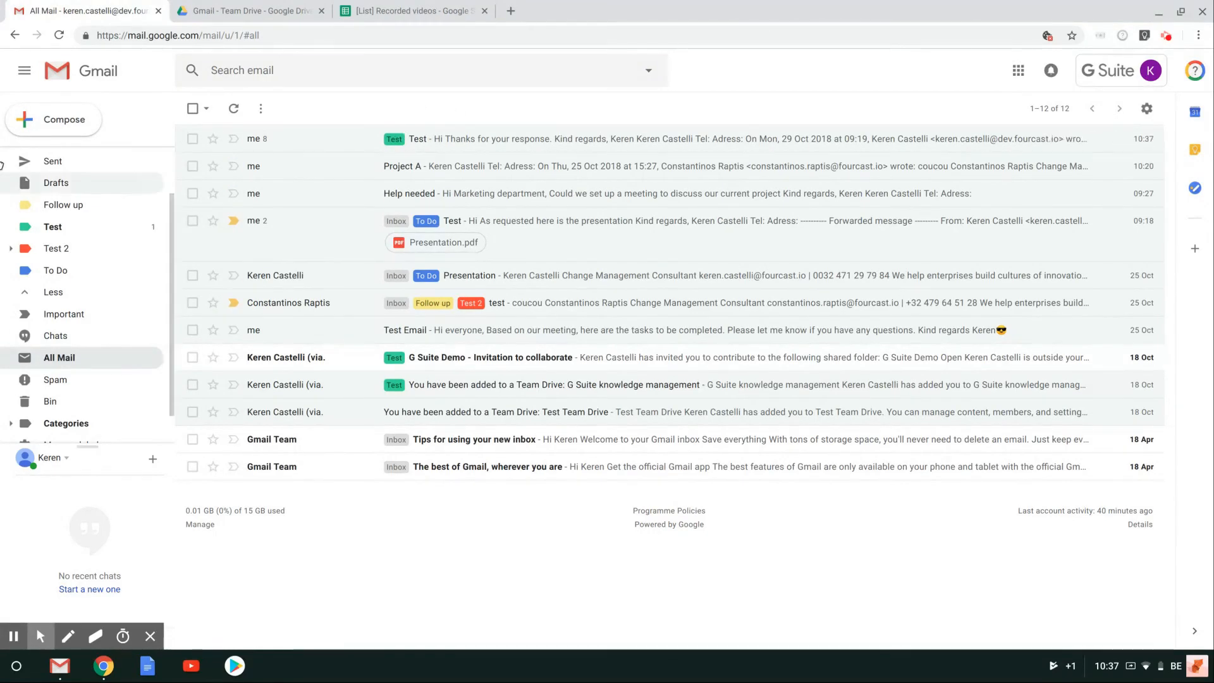
pyautogui.click(55, 158)
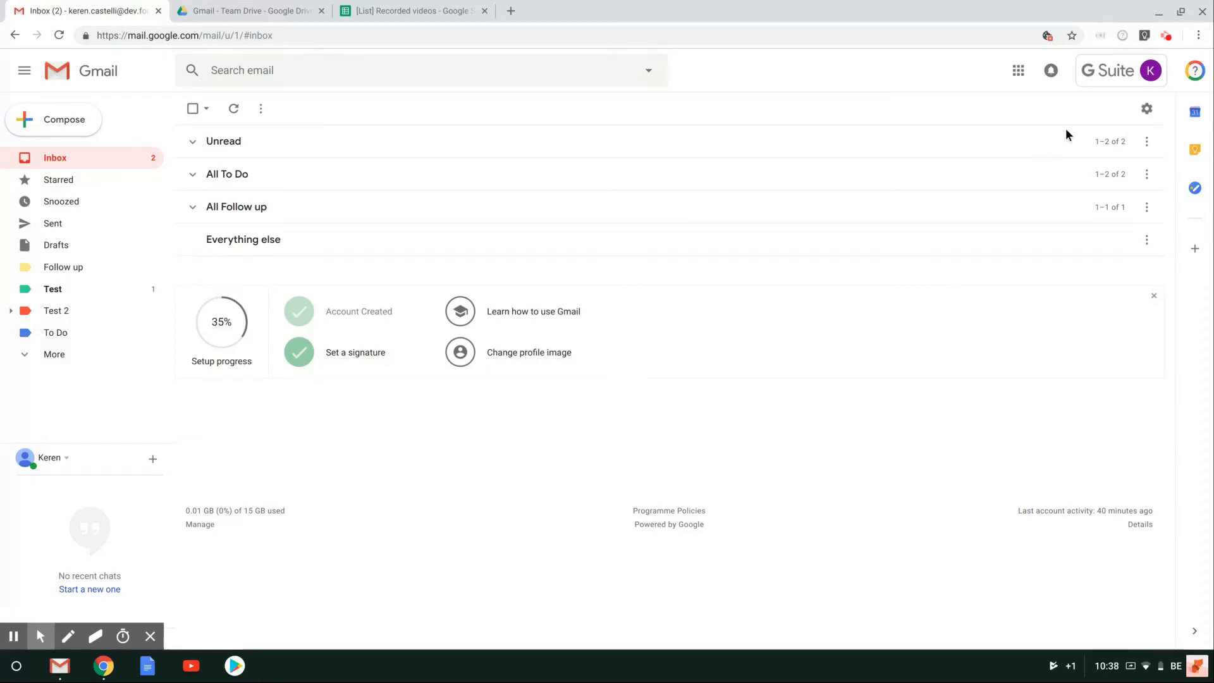
# In general settings, choose 'Hide Send & Archive button in reply' and save changes
pyautogui.click(1146, 108)
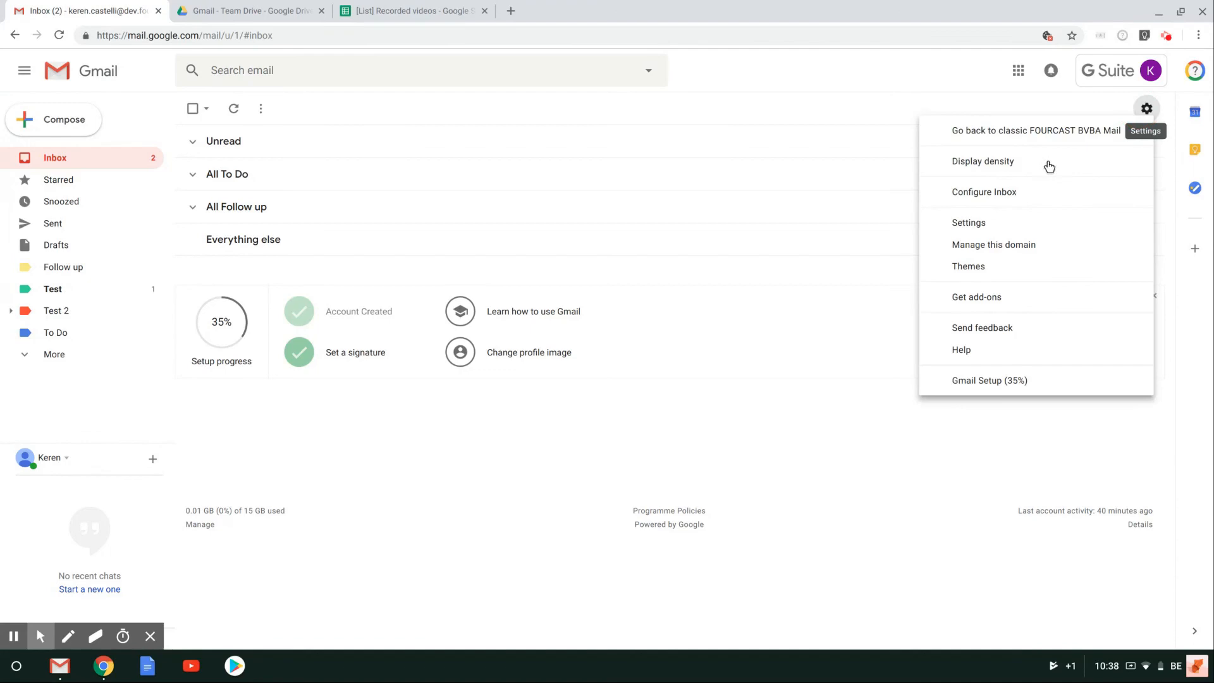
pyautogui.click(968, 222)
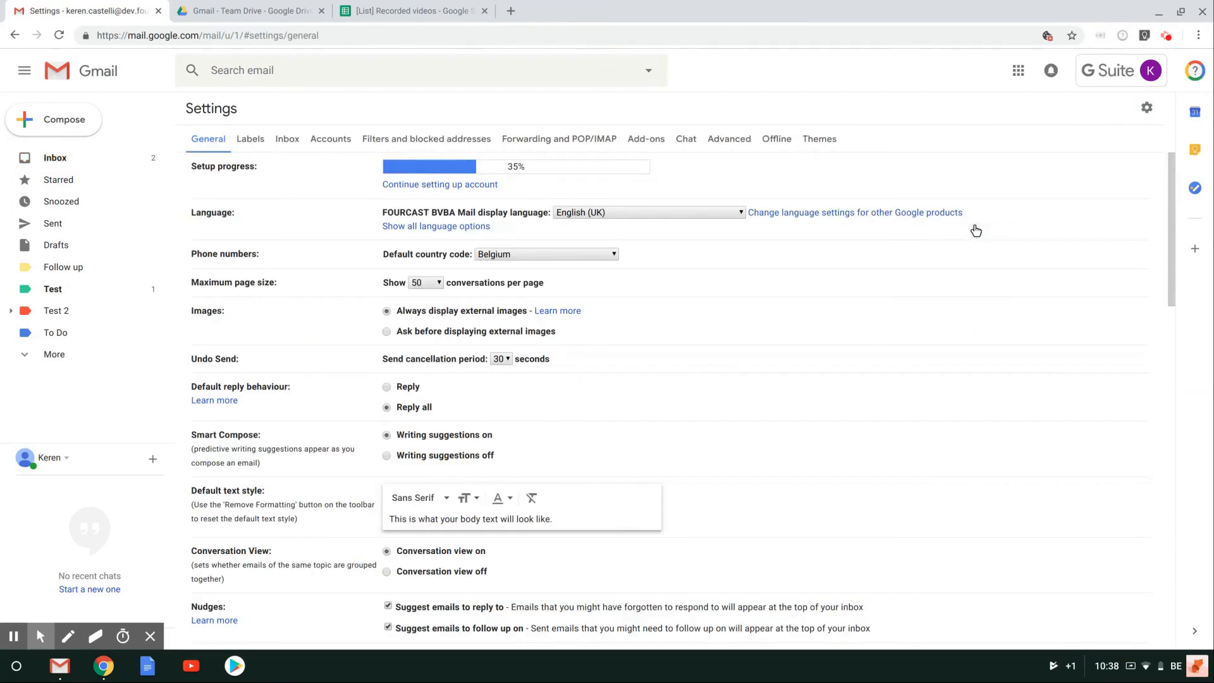
pyautogui.scroll(-3)
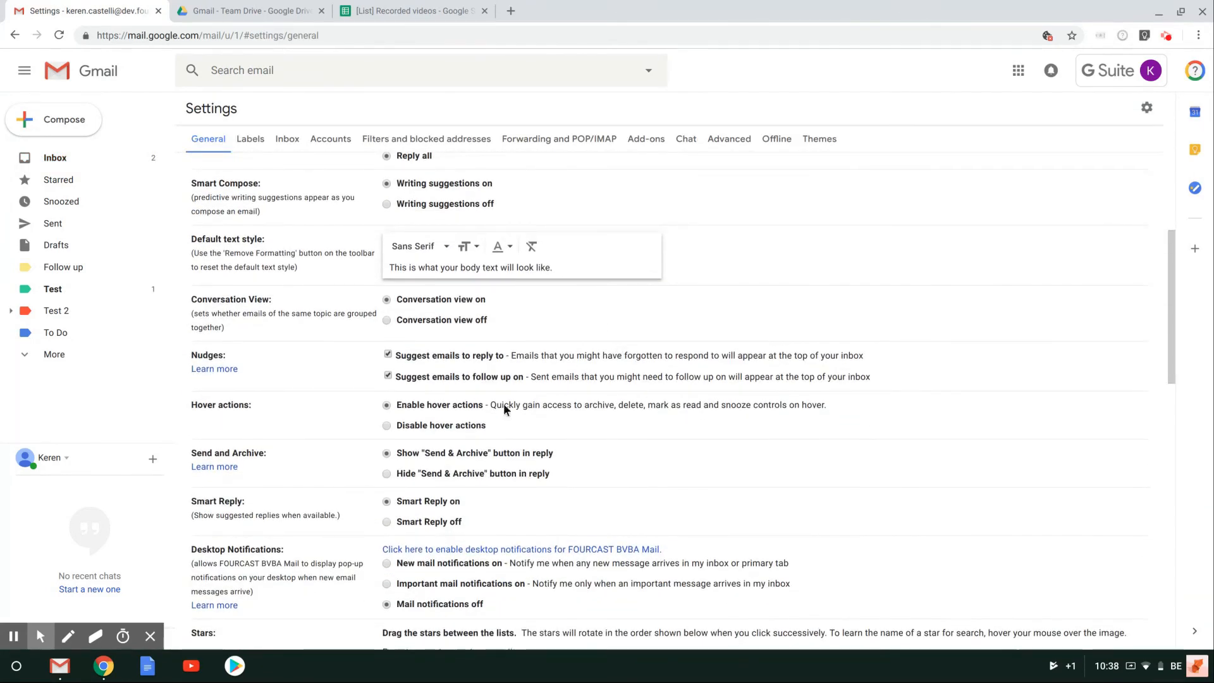
pyautogui.click(387, 472)
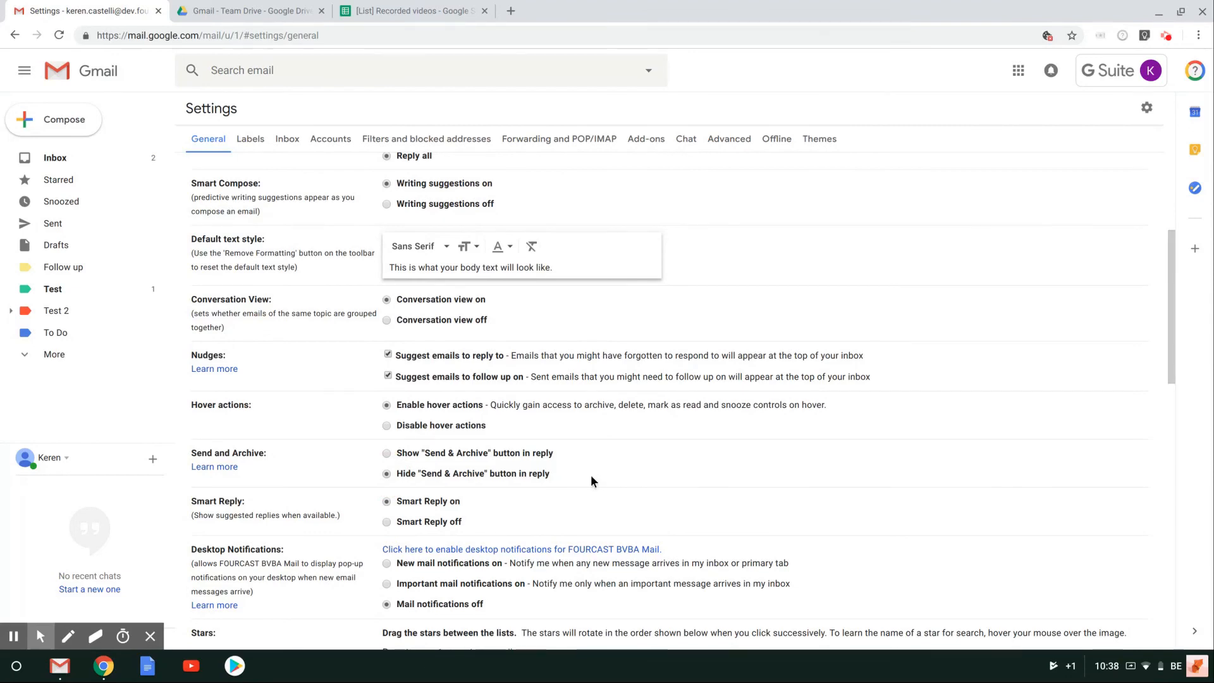
pyautogui.click(646, 576)
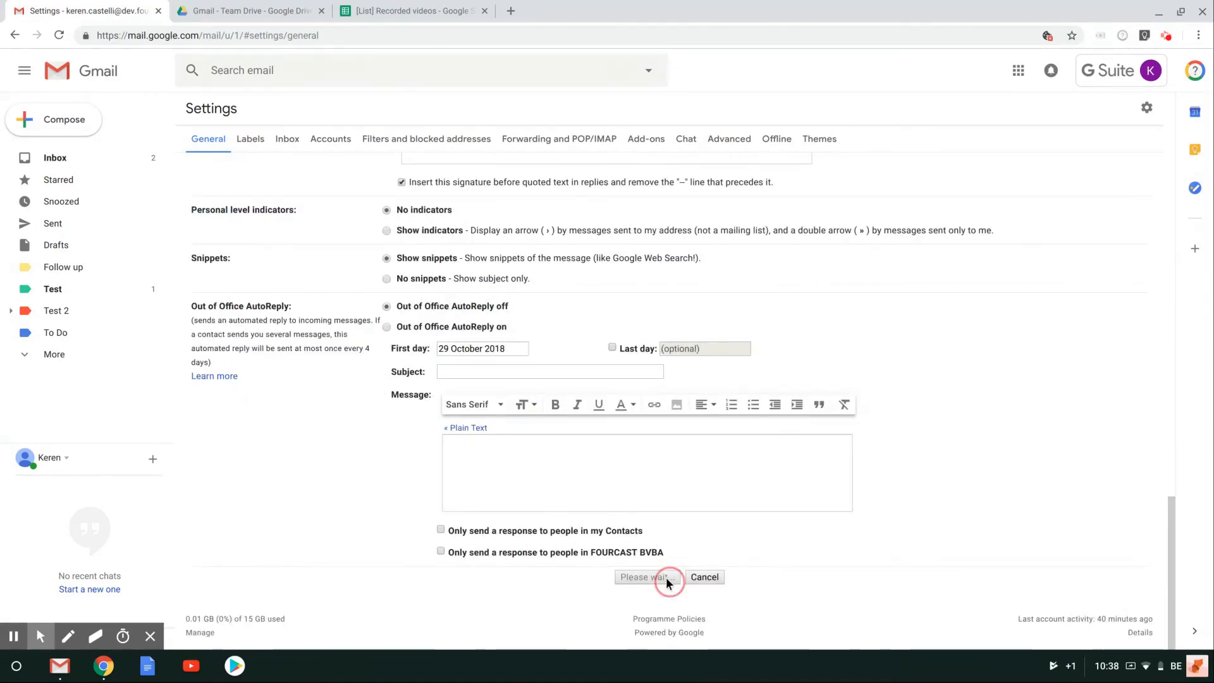
pyautogui.click(646, 577)
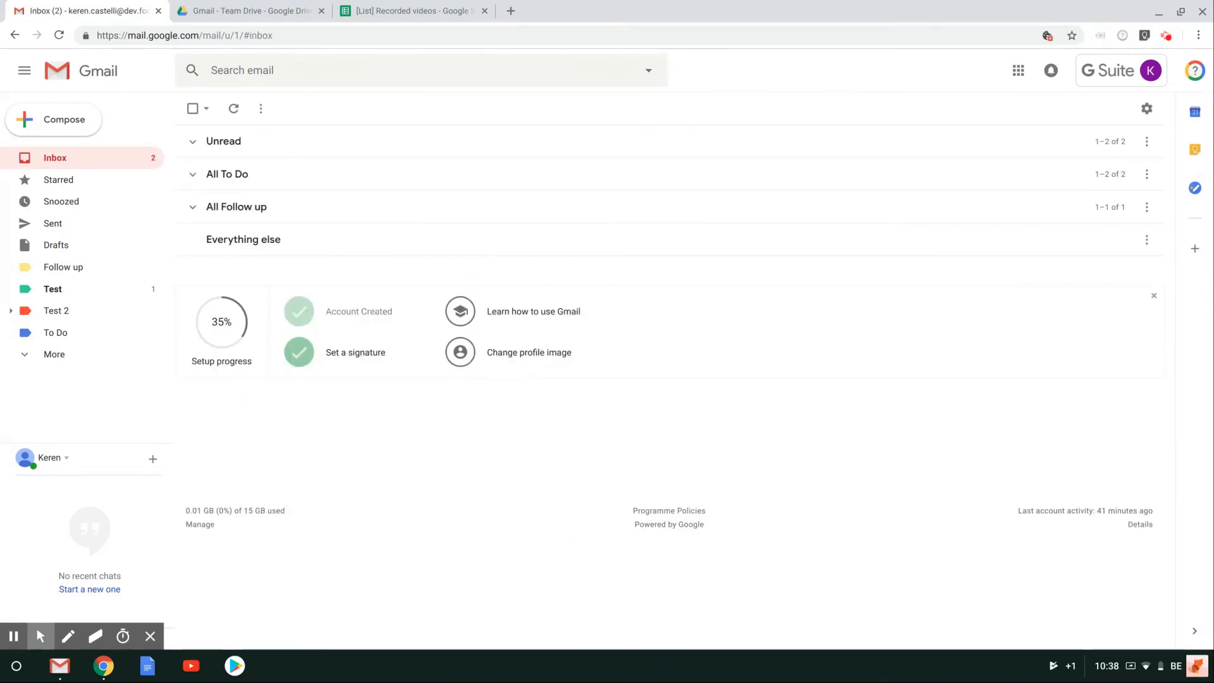